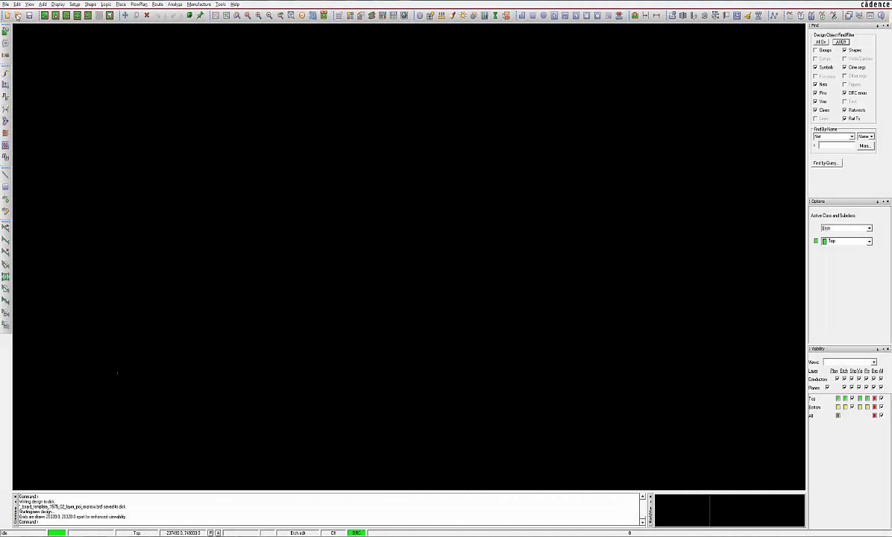
Discard unsaved changes and open a template .brd from the Board_File_Templates folder.
left_click(6, 4)
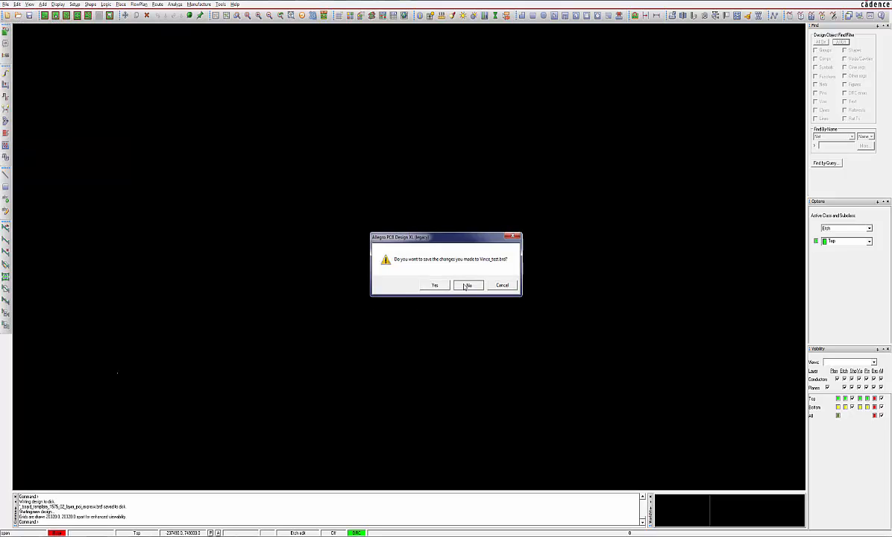
left_click(468, 285)
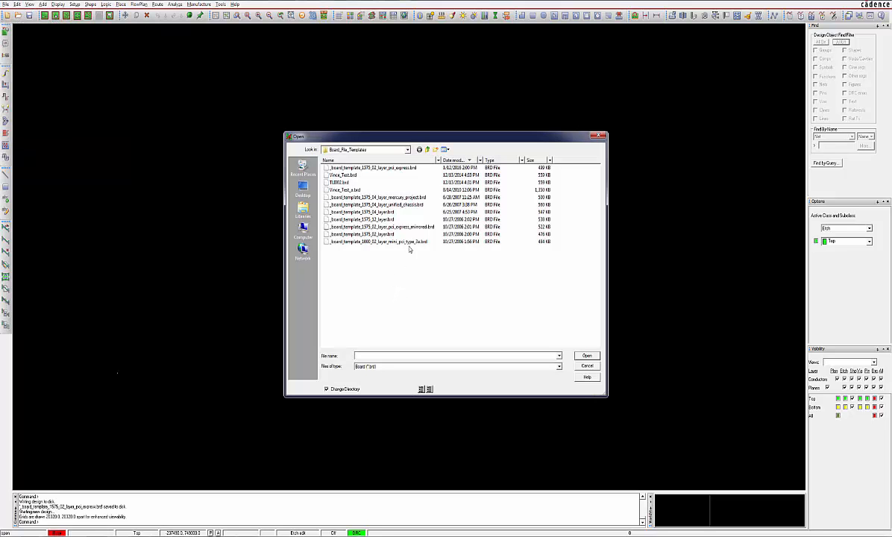
left_click(370, 167)
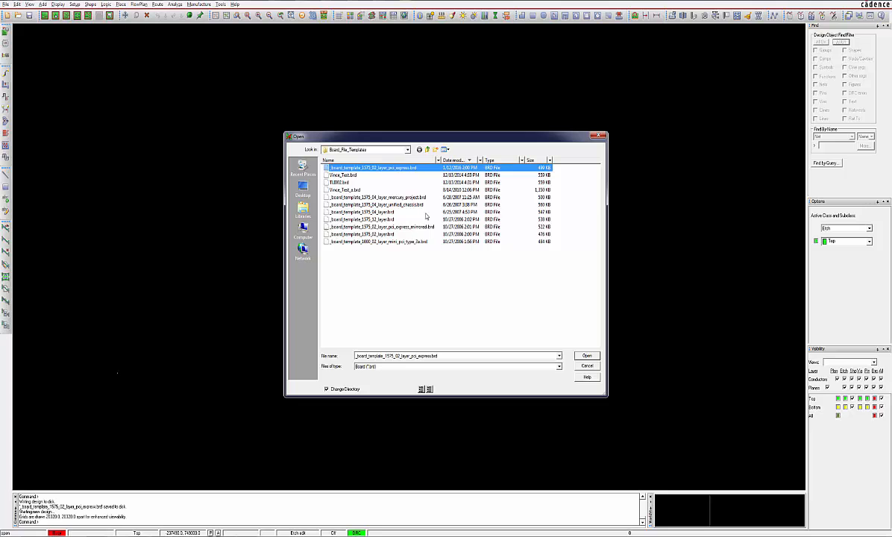
left_click(586, 355)
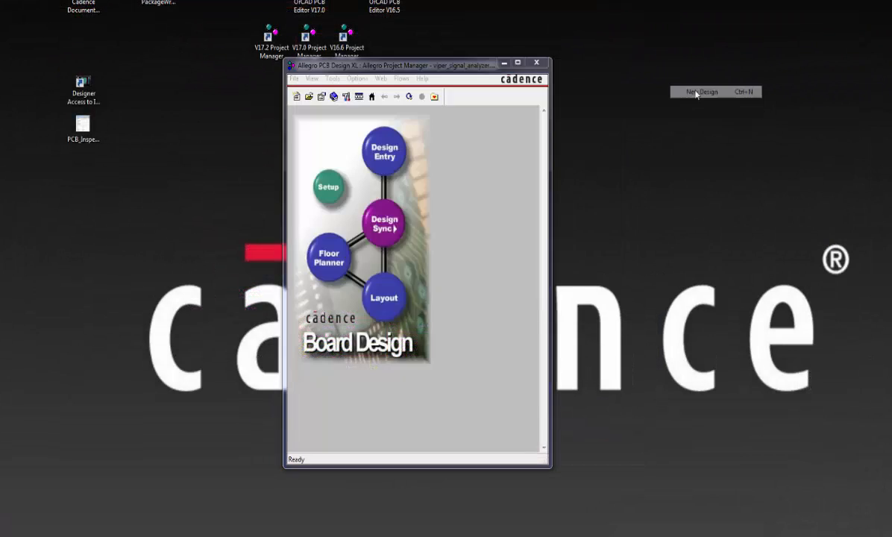
Start a new design project located in the Board_File_Templates folder.
left_click(701, 93)
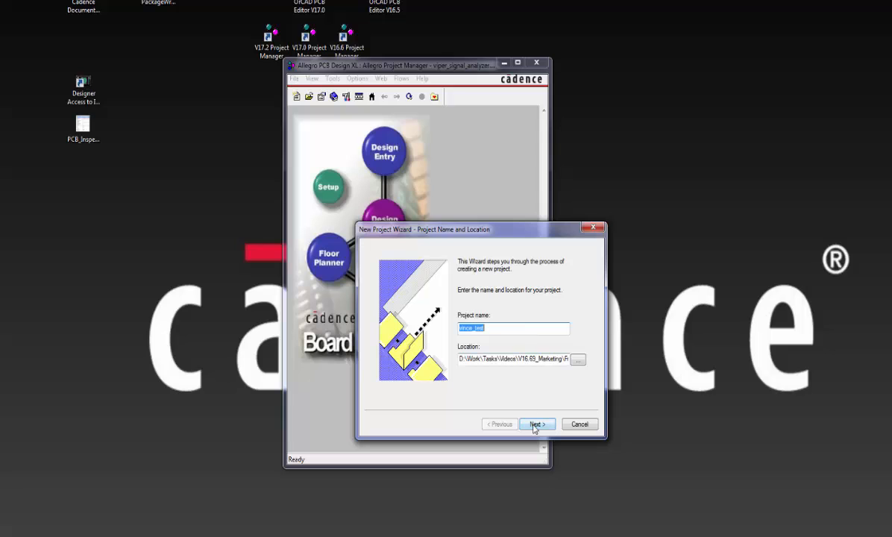
left_click(579, 358)
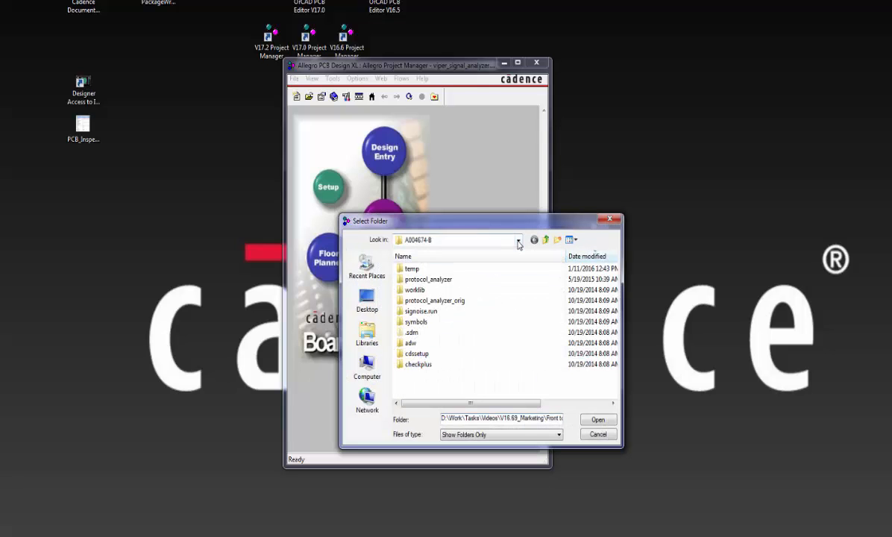
left_click(519, 239)
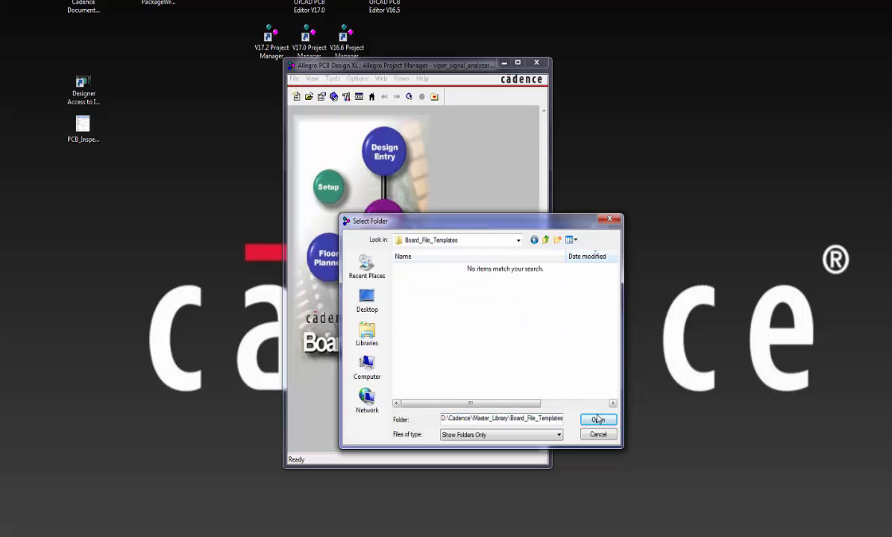
left_click(598, 419)
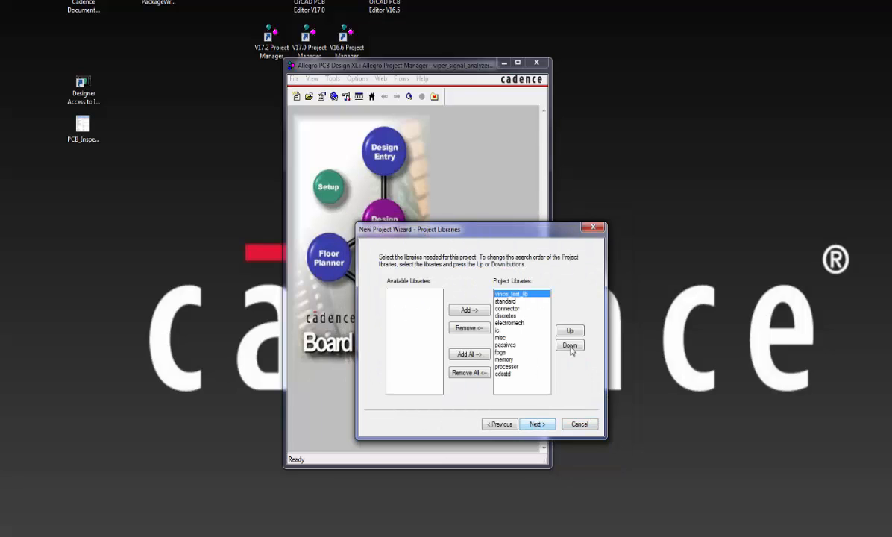
Keep default libraries, name the design vince_test_1, finish the wizard and acknowledge success.
left_click(537, 424)
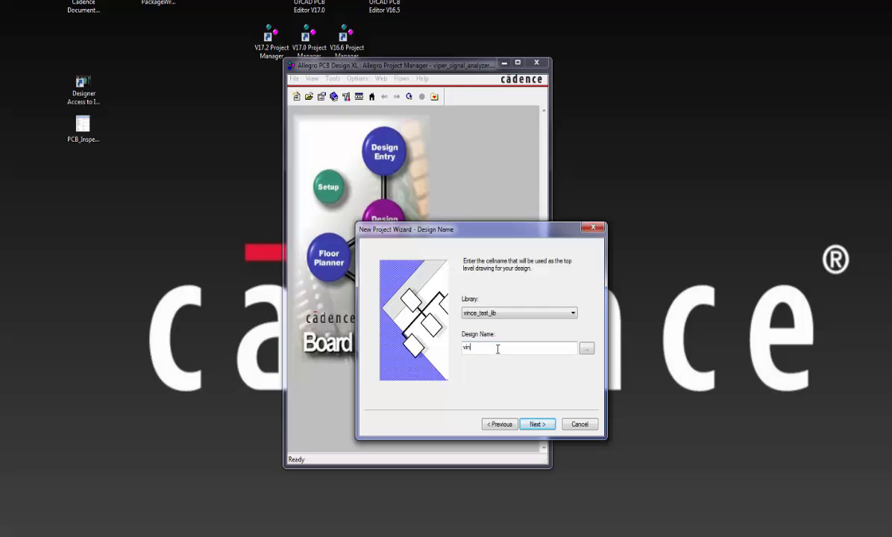
type("vince_test_1")
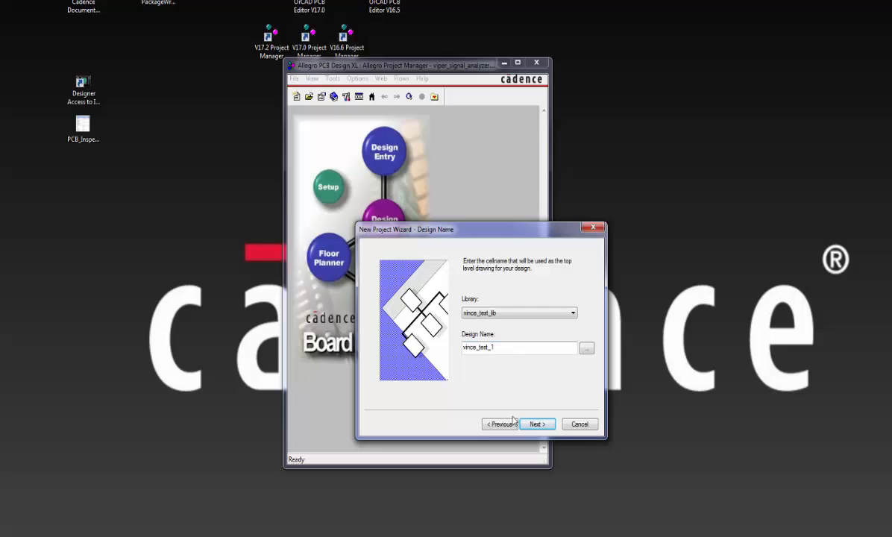
left_click(537, 424)
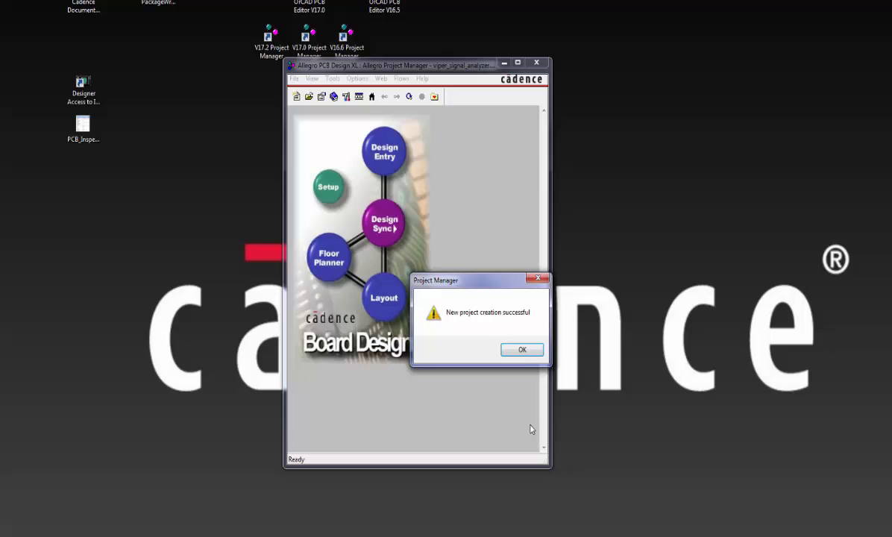
left_click(522, 349)
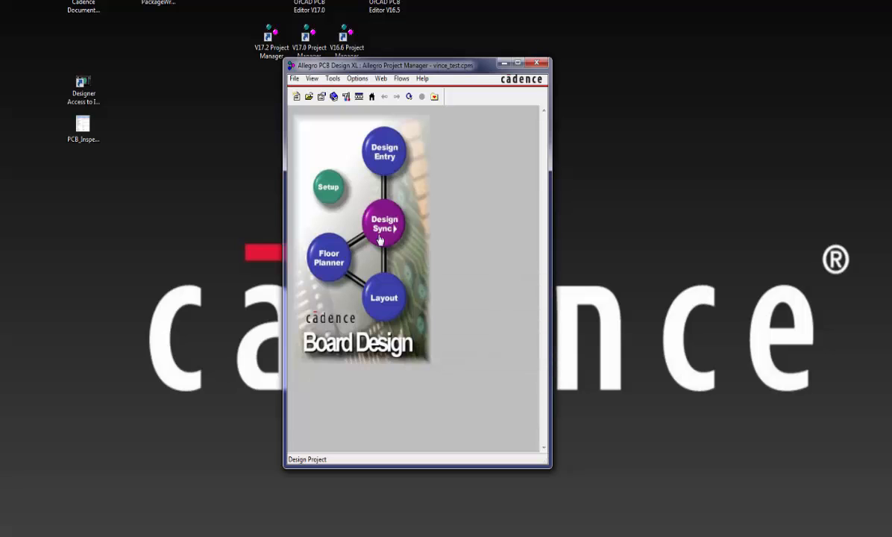
left_click(295, 78)
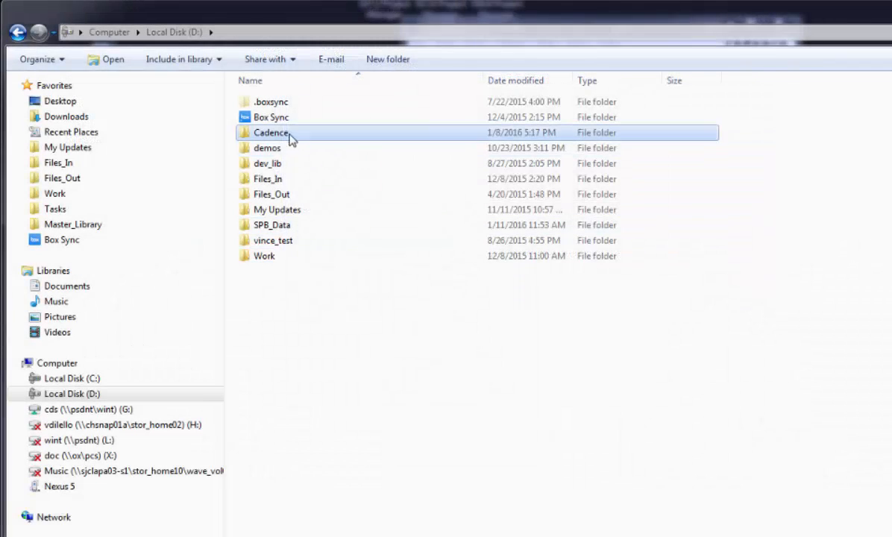
Duplicate the Viper project folder as Viper_2 and open its A004674-B subfolder.
double_click(271, 131)
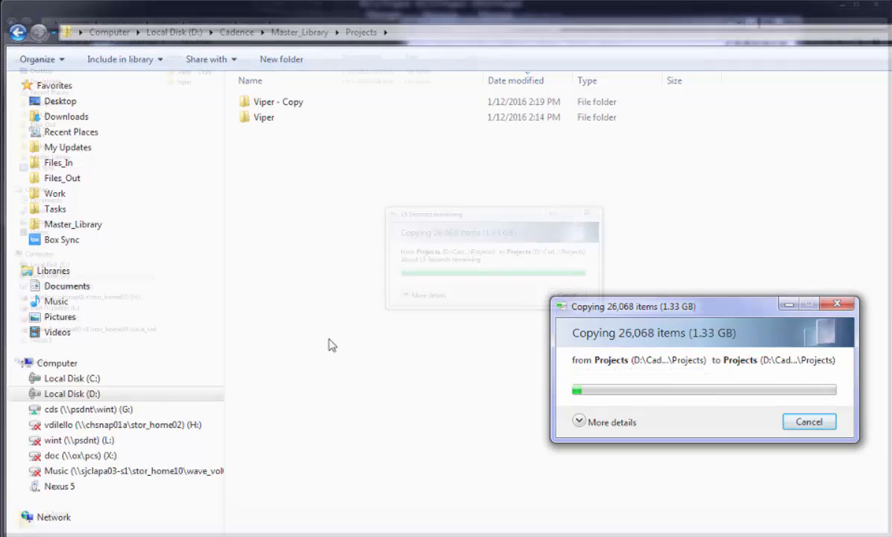
left_click(277, 102)
type("Viper_2")
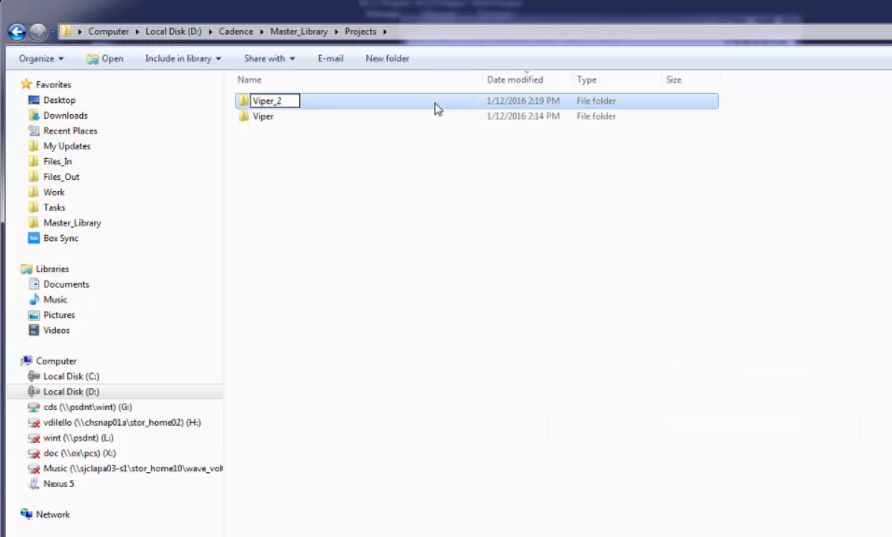
double_click(265, 101)
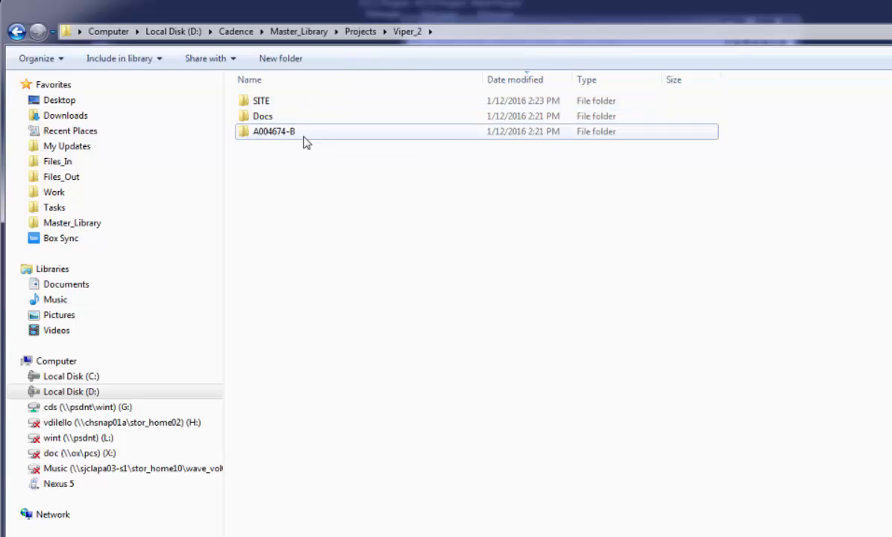
double_click(274, 131)
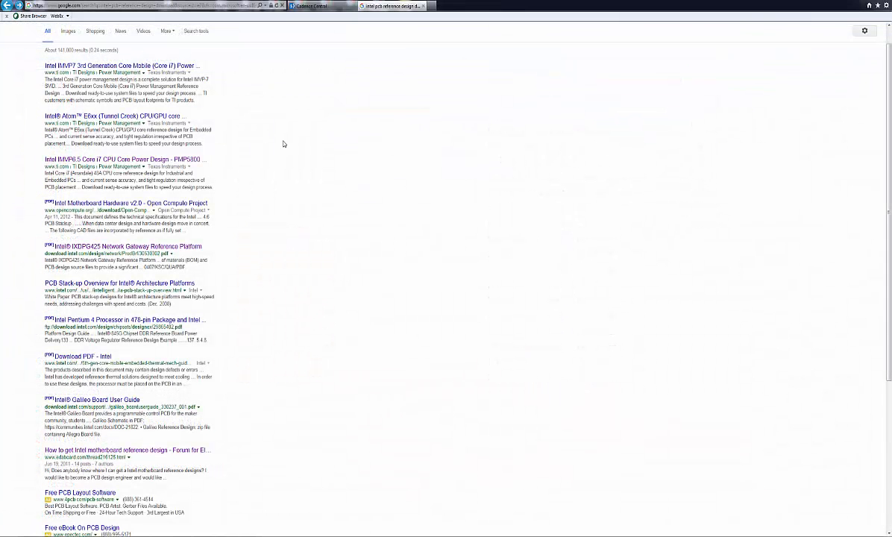
Open the TI Intel IMVP6.5 Core i7 CPU Core Power Design result and scroll through it.
left_click(108, 158)
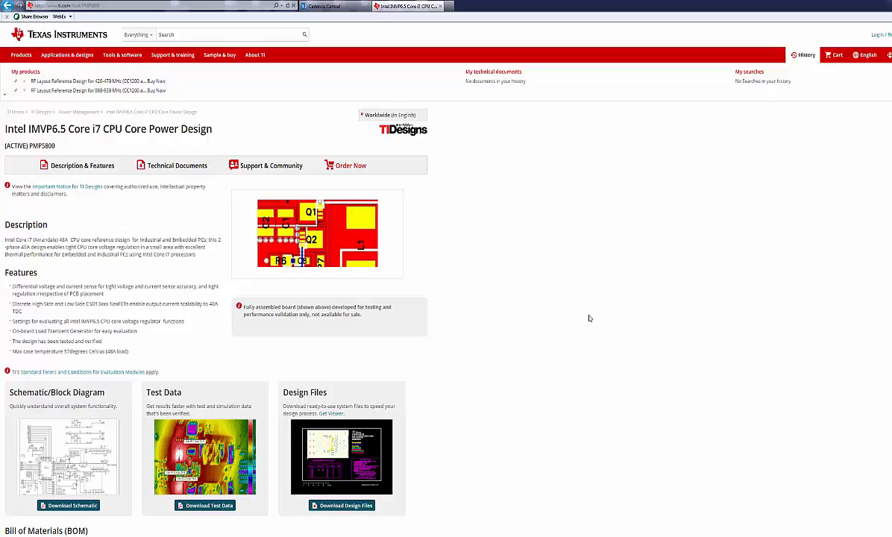
scroll("down", 3)
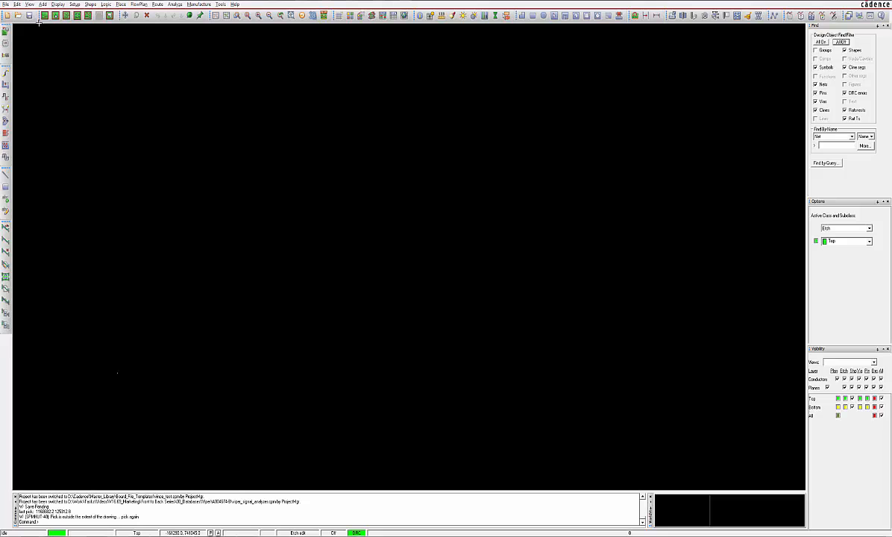
left_click(6, 5)
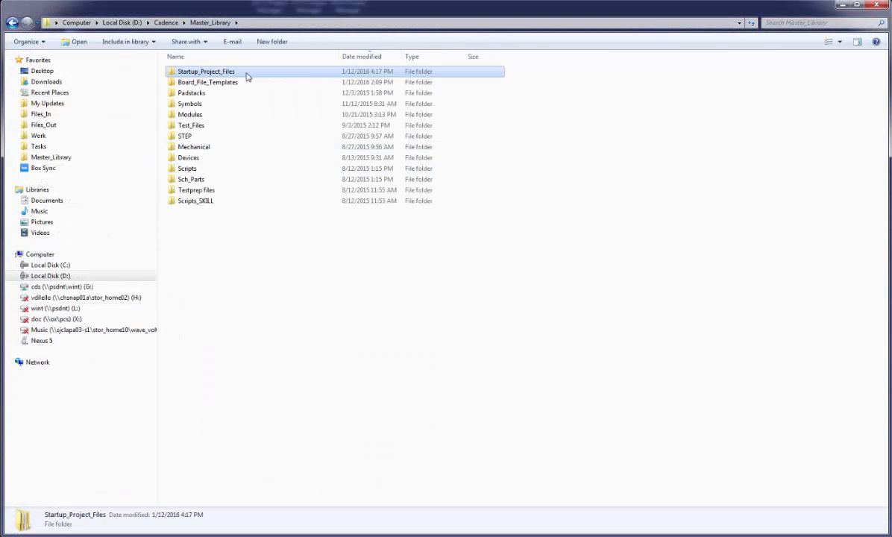
Open Startup_Project_Files in Master_Library and enter a layer-count starter folder.
double_click(206, 71)
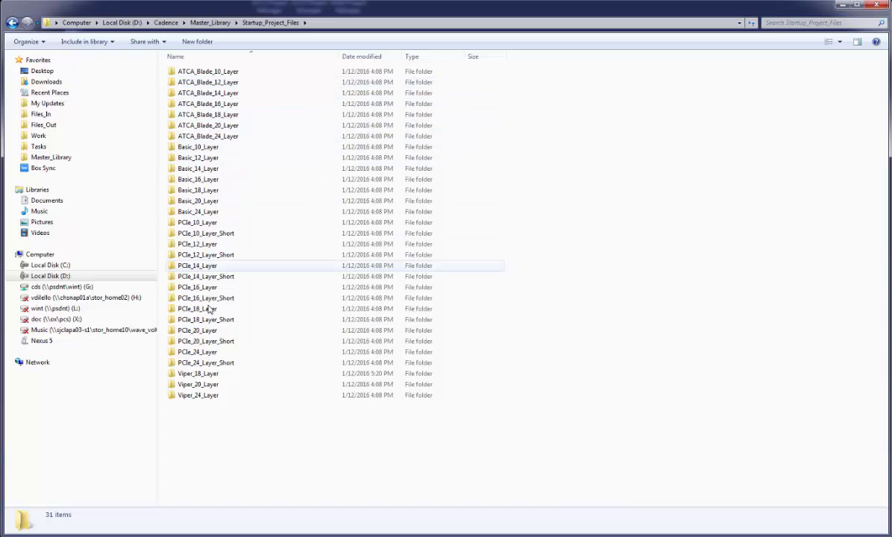
double_click(198, 373)
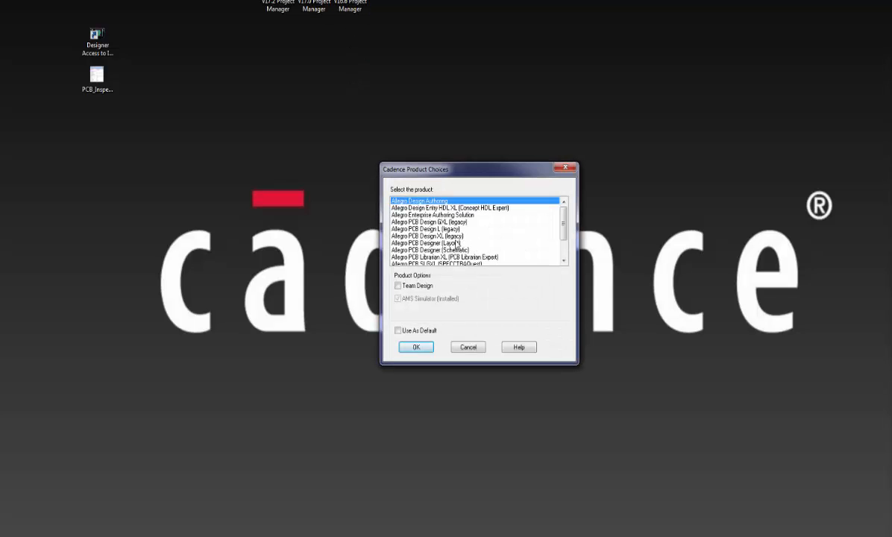
Confirm the Allegro product choice and reopen the recent viper_18_layer.cpm project.
left_click(415, 346)
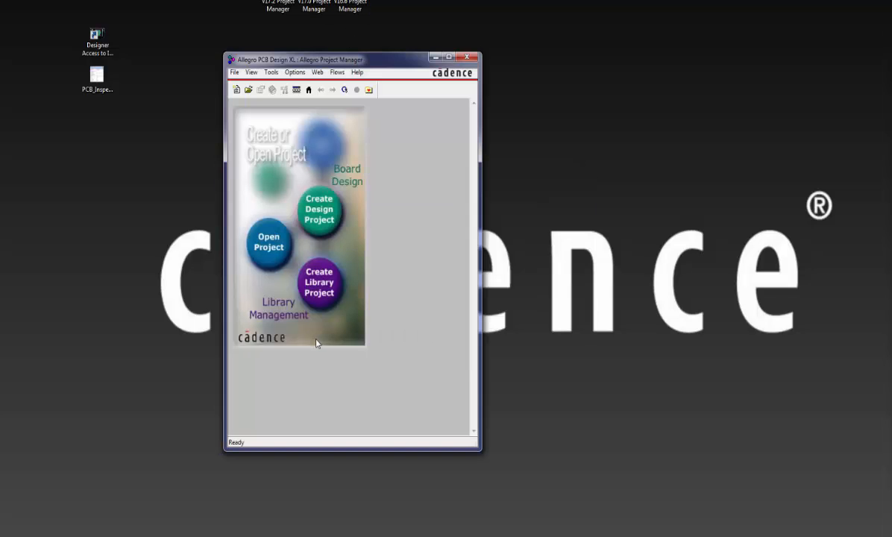
left_click(234, 72)
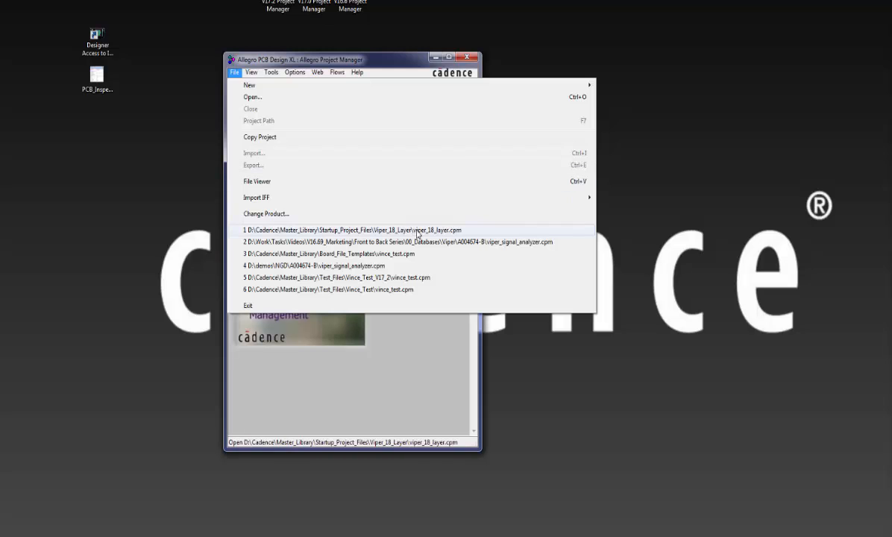
left_click(355, 230)
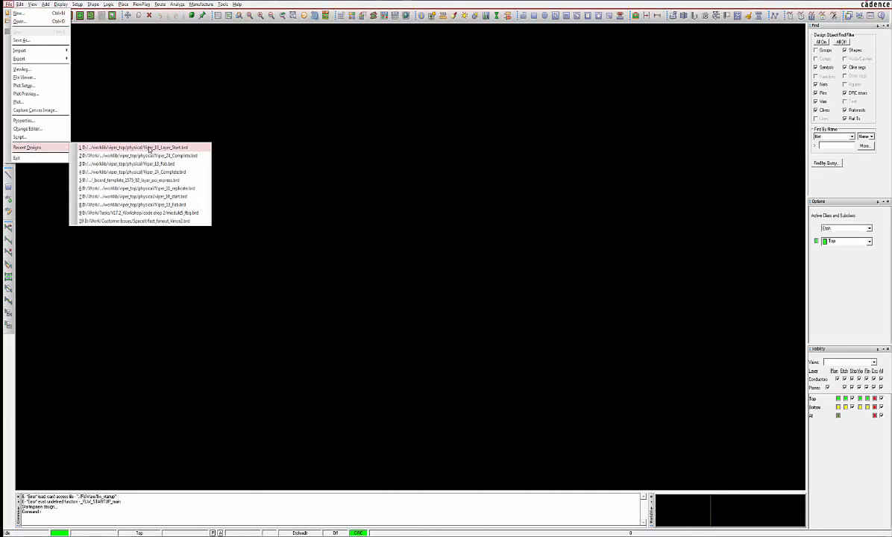
Open the first entry in Recent Designs, a fully routed processor board.
left_click(133, 148)
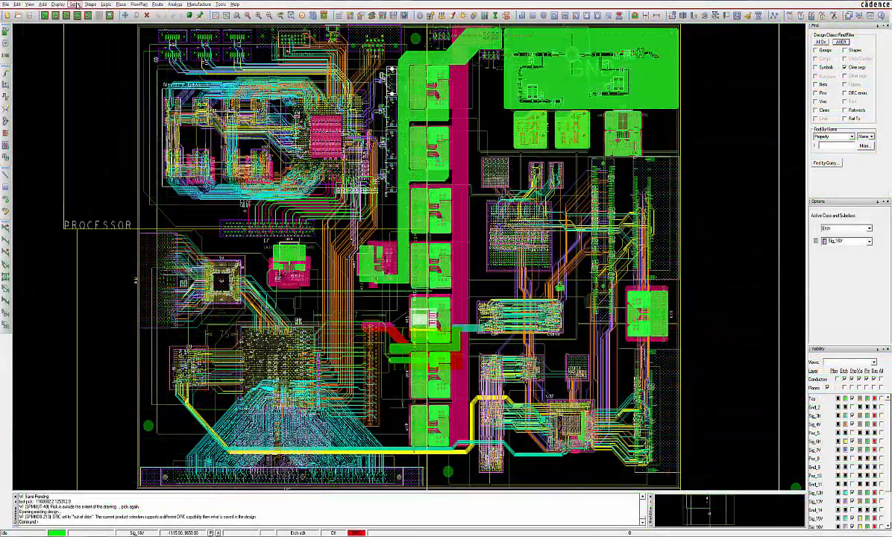
In Design Parameters, view the Design and Display tabs and bring up the per-layer grid setup.
left_click(75, 5)
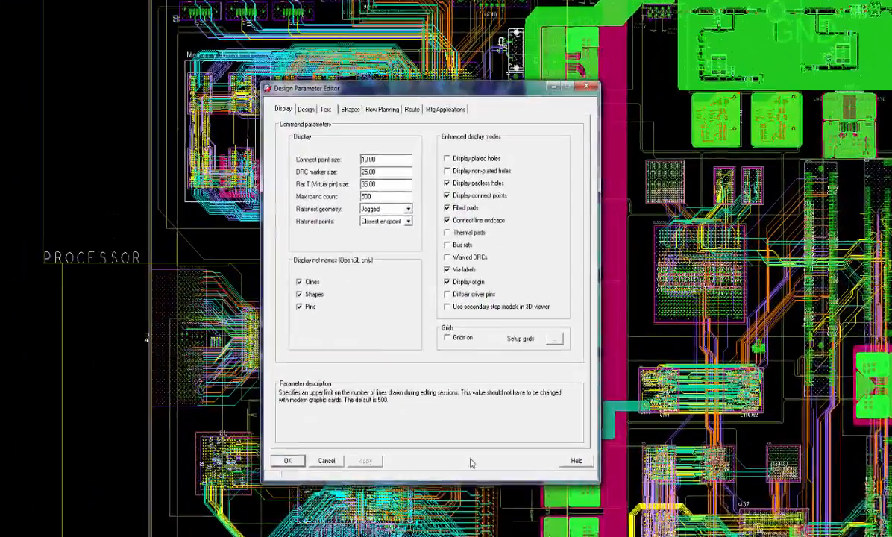
left_click(328, 104)
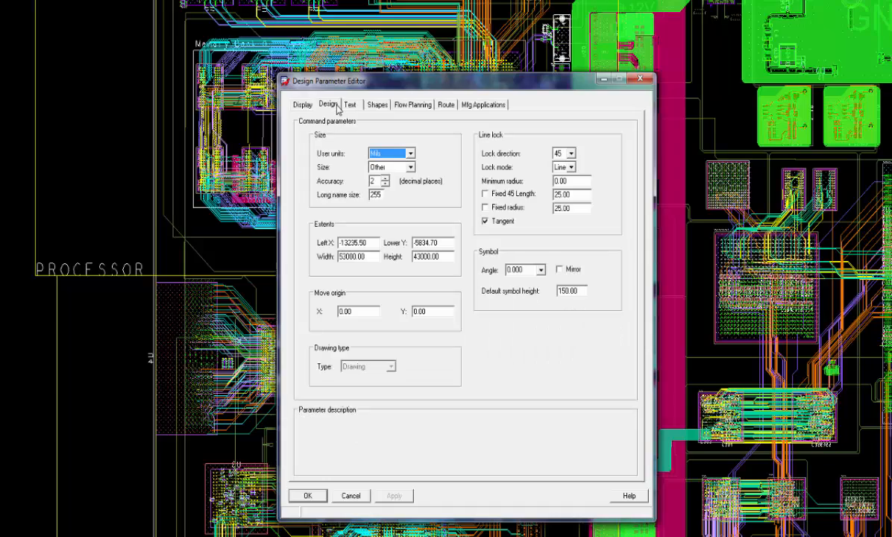
left_click(302, 105)
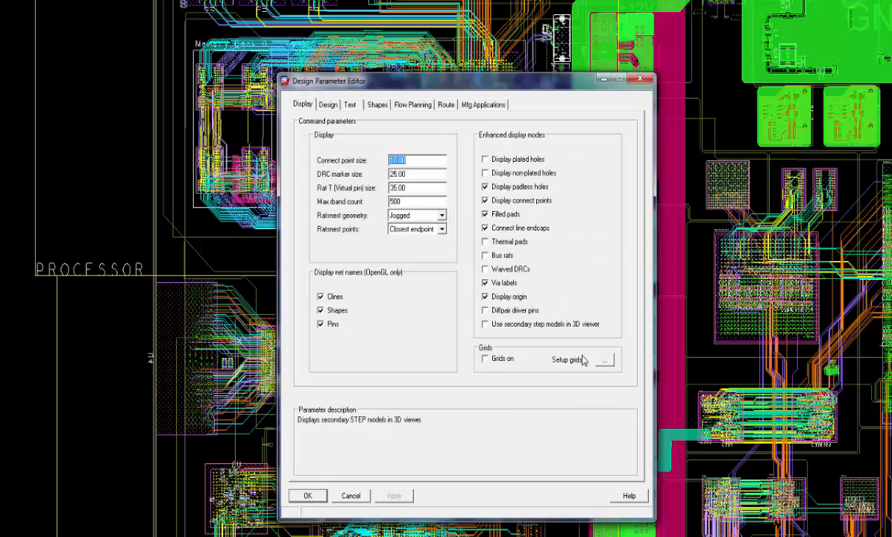
left_click(605, 360)
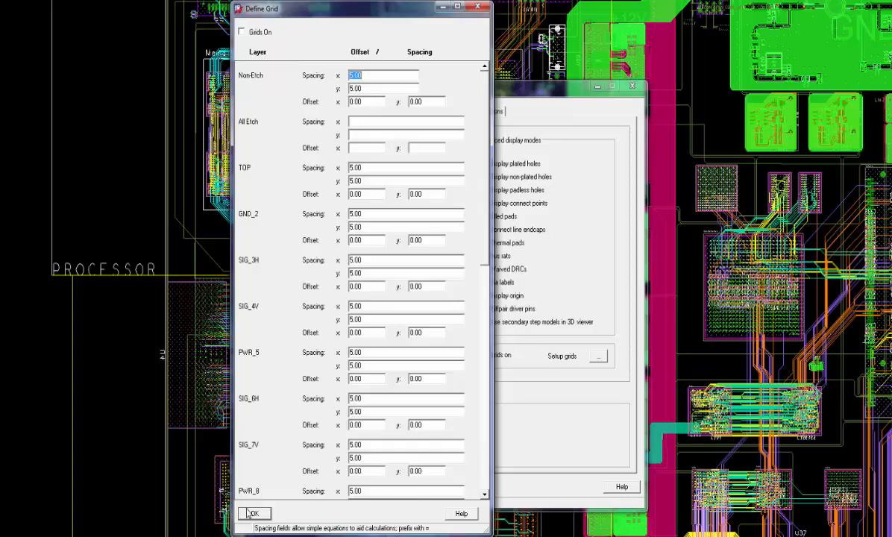